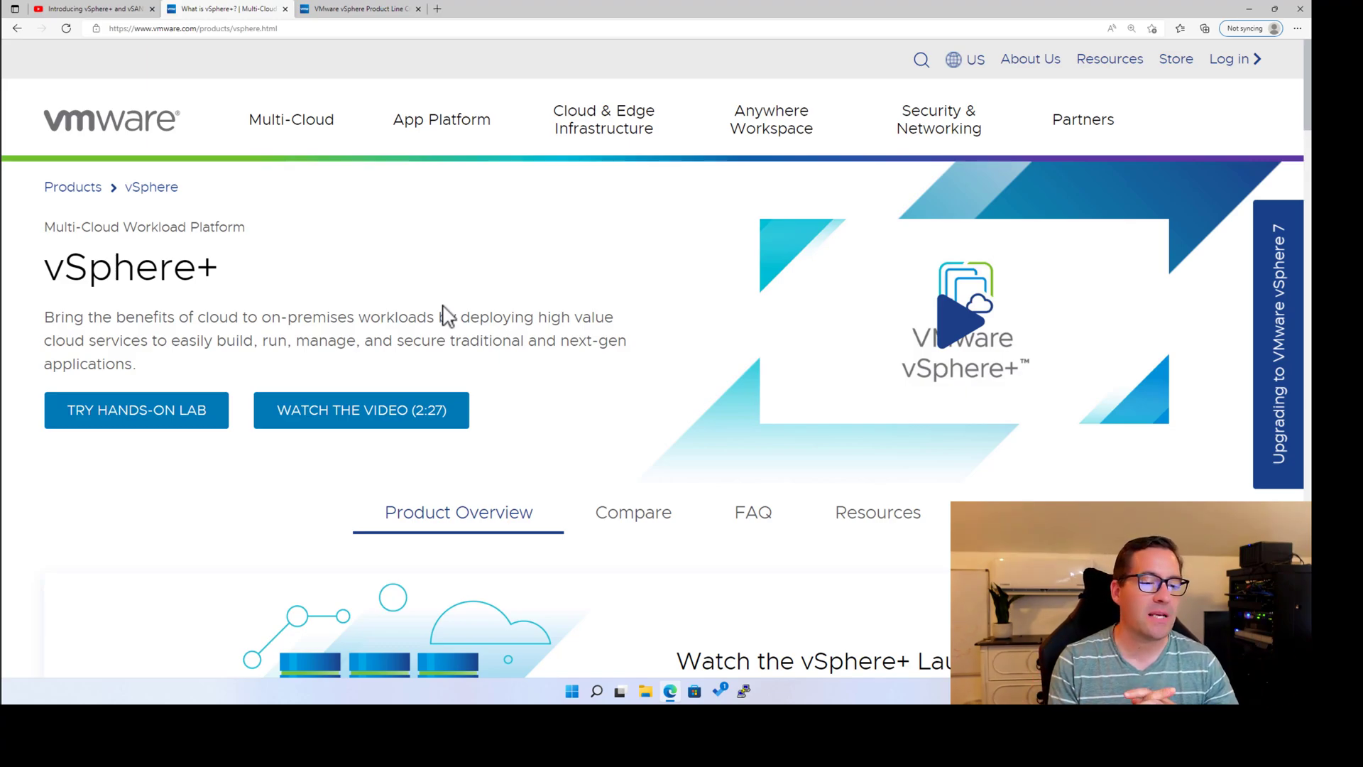
mouse_move(534, 430)
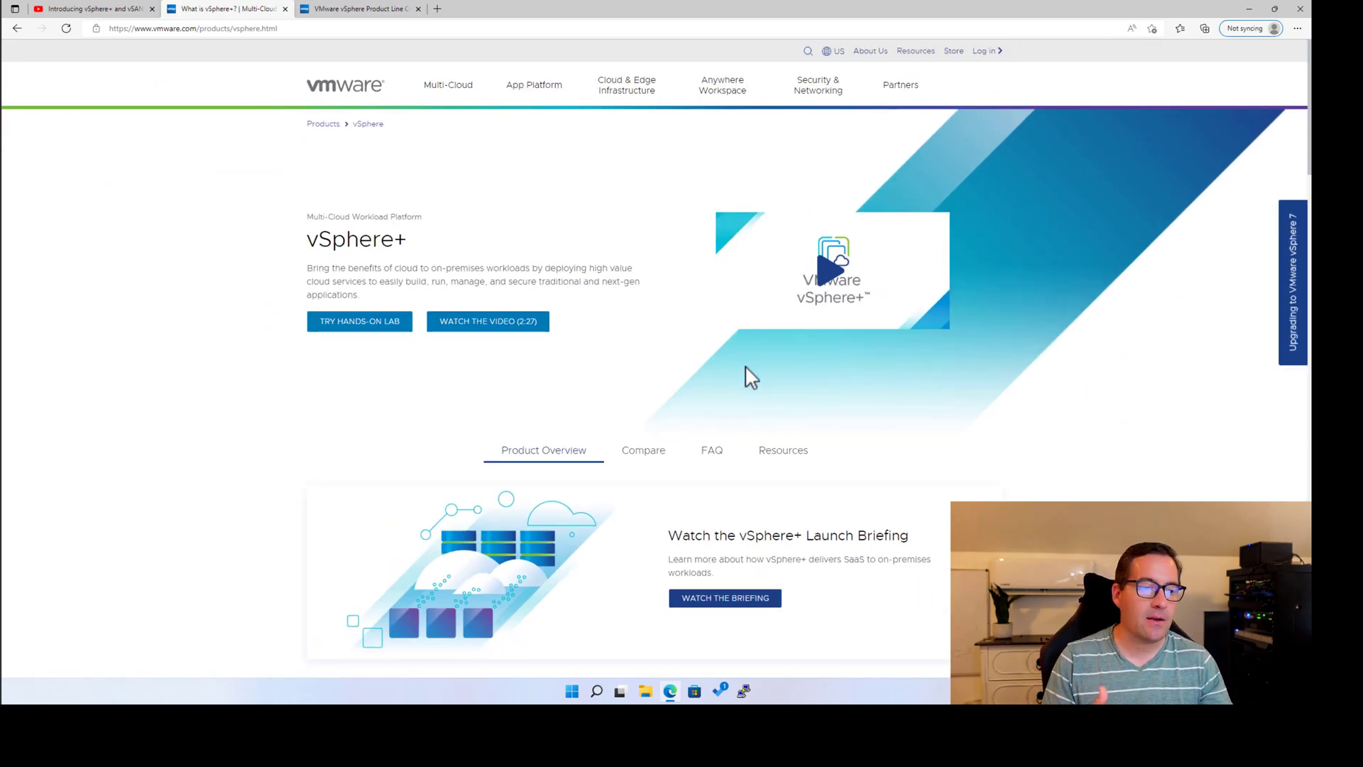
Scroll the vSphere+ page down to the Compare section with Standard, Enterprise Plus and vSphere+
scroll("down", 3)
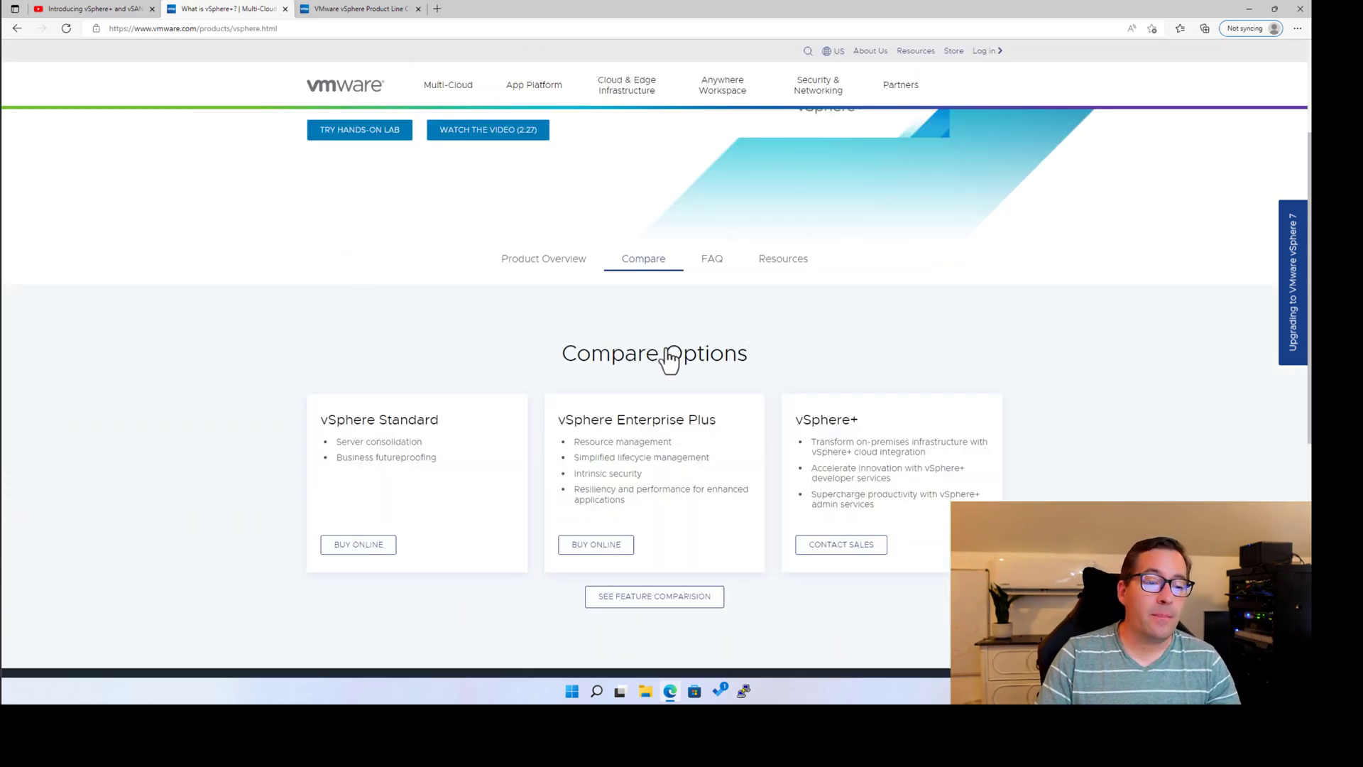
mouse_move(669, 279)
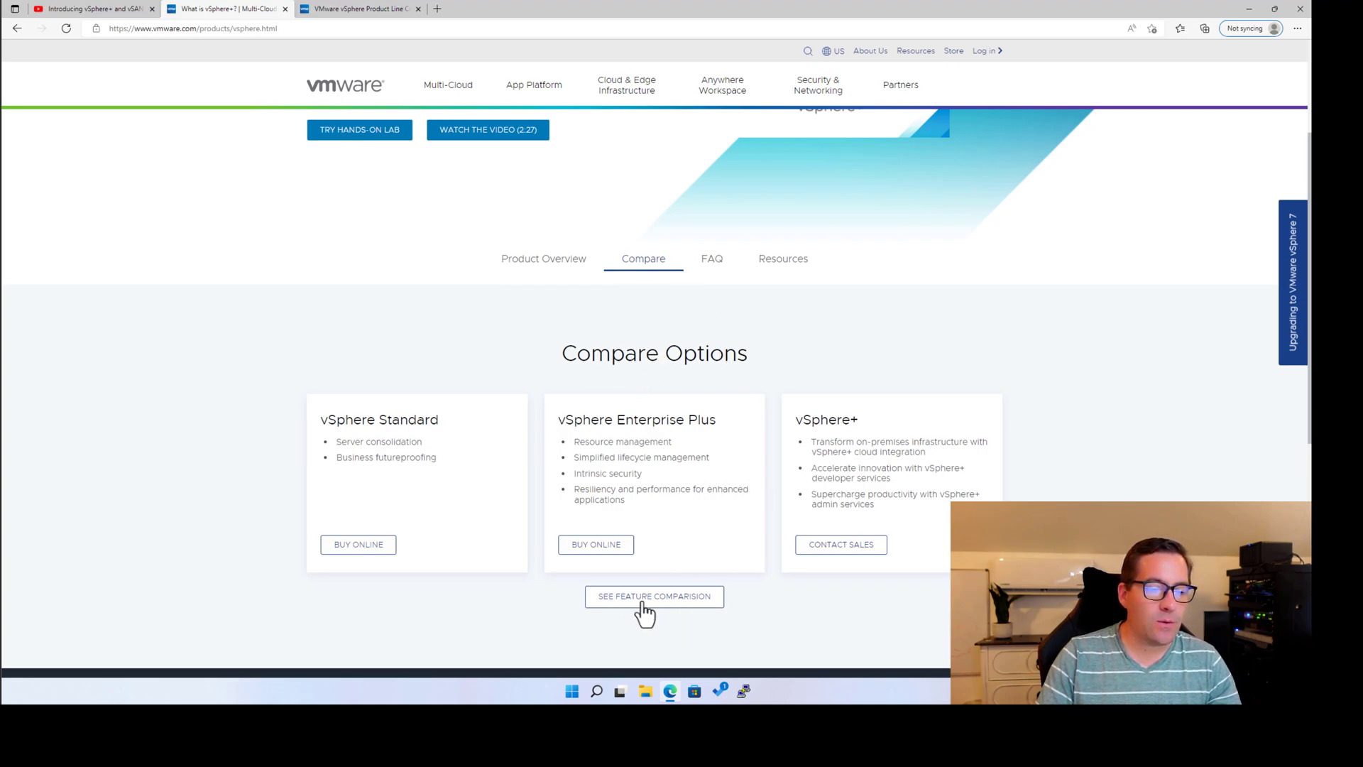
mouse_move(653, 597)
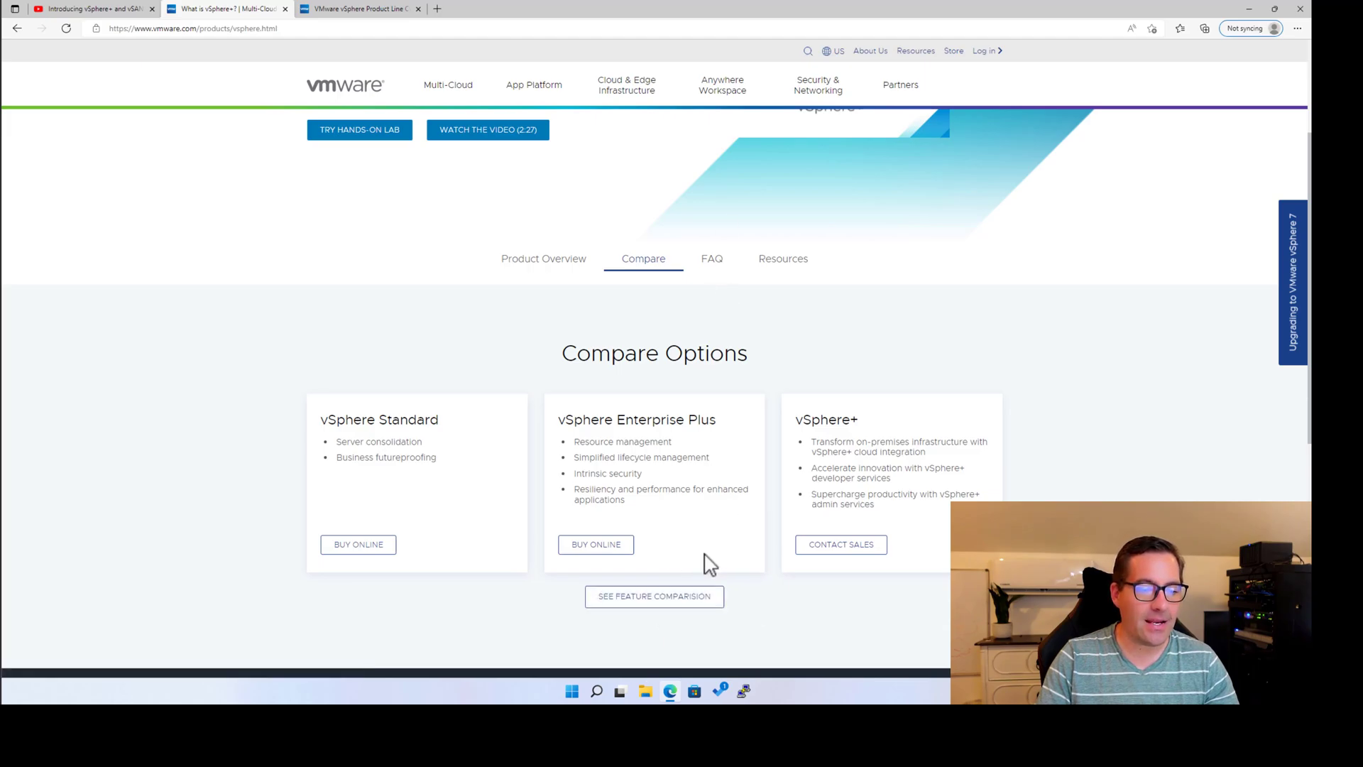
View the full vSphere Product Line Comparison PDF and enlarge its Admin services table
left_click(654, 595)
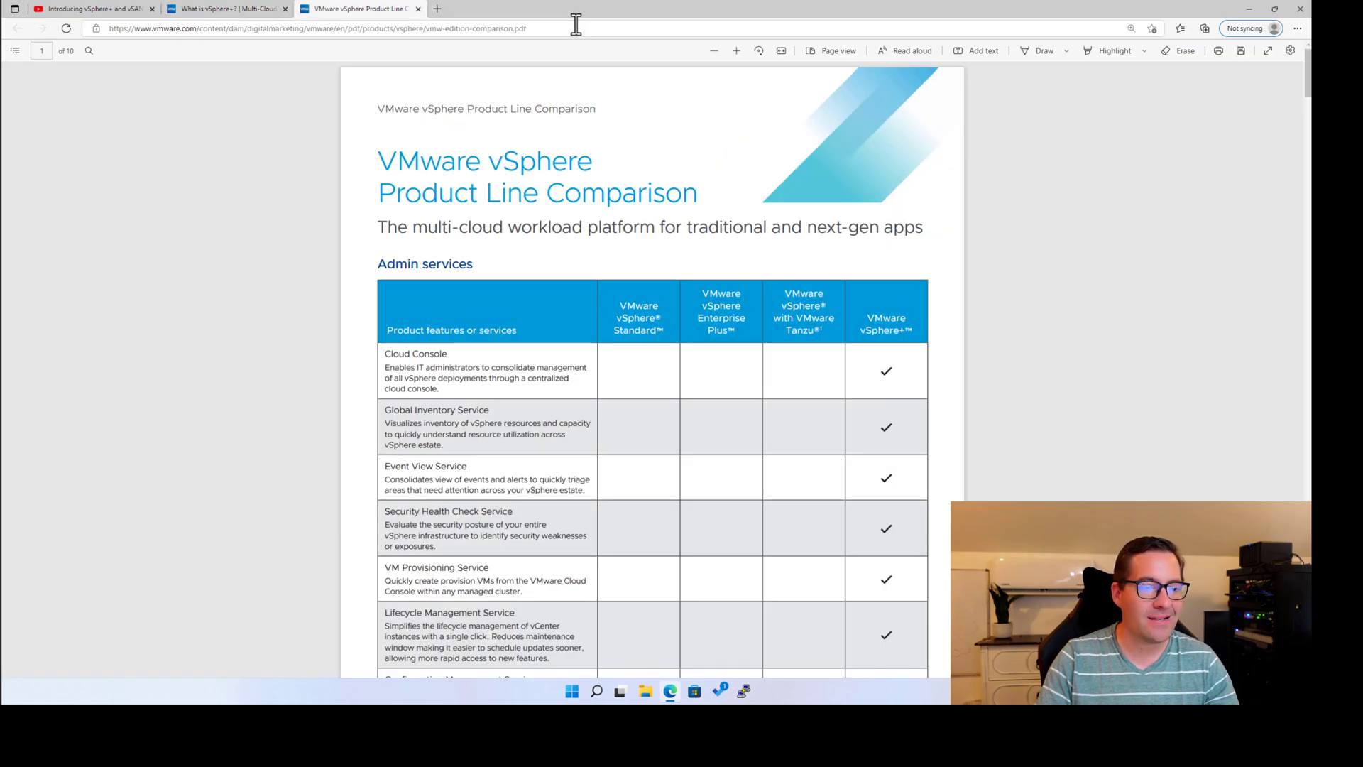
mouse_move(705, 348)
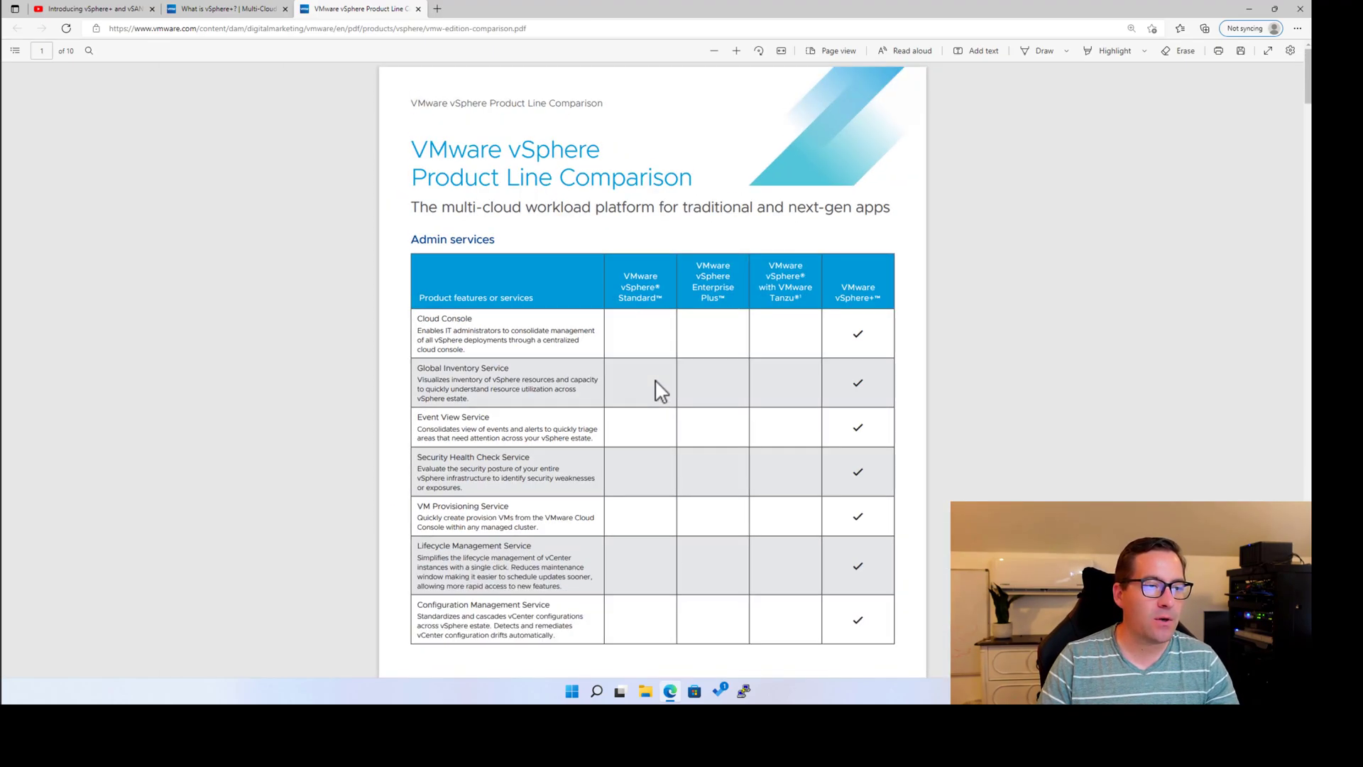
mouse_move(618, 359)
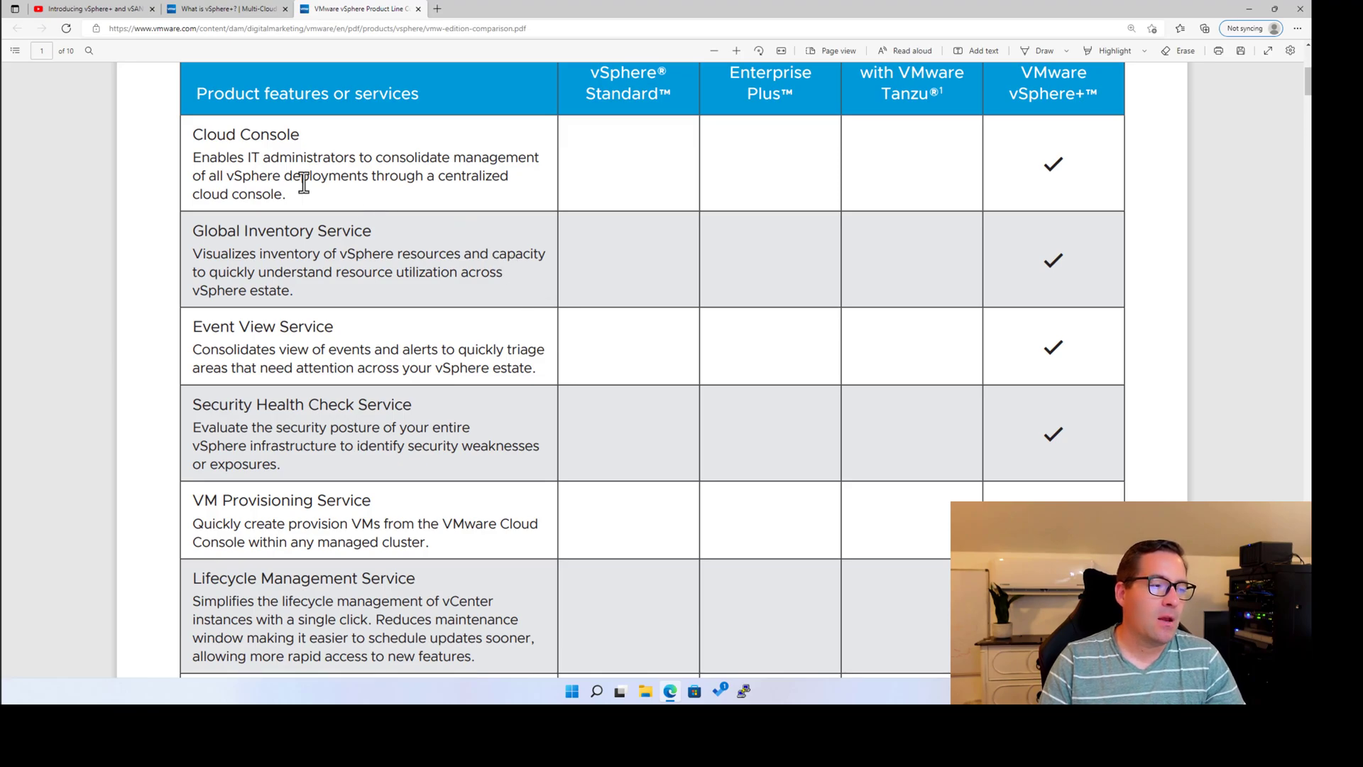
double_click(213, 134)
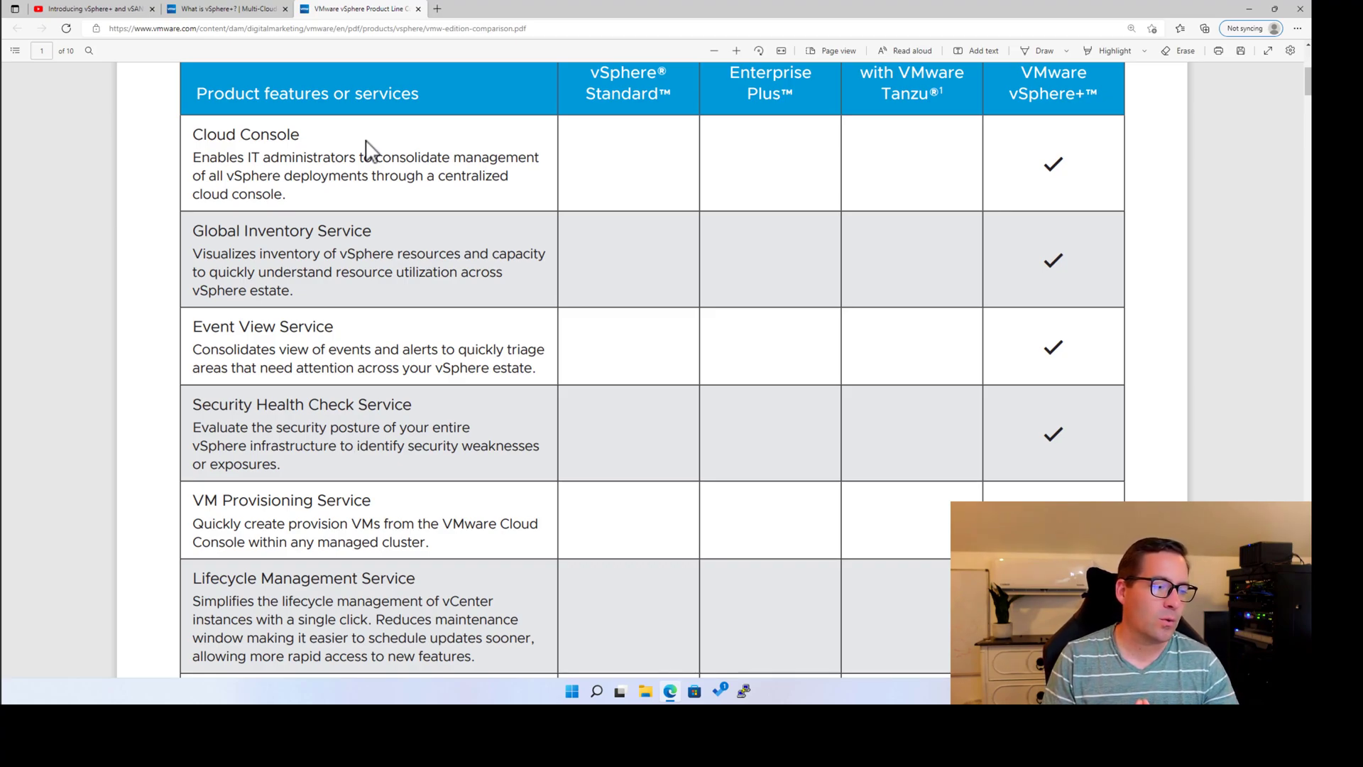
mouse_move(165, 144)
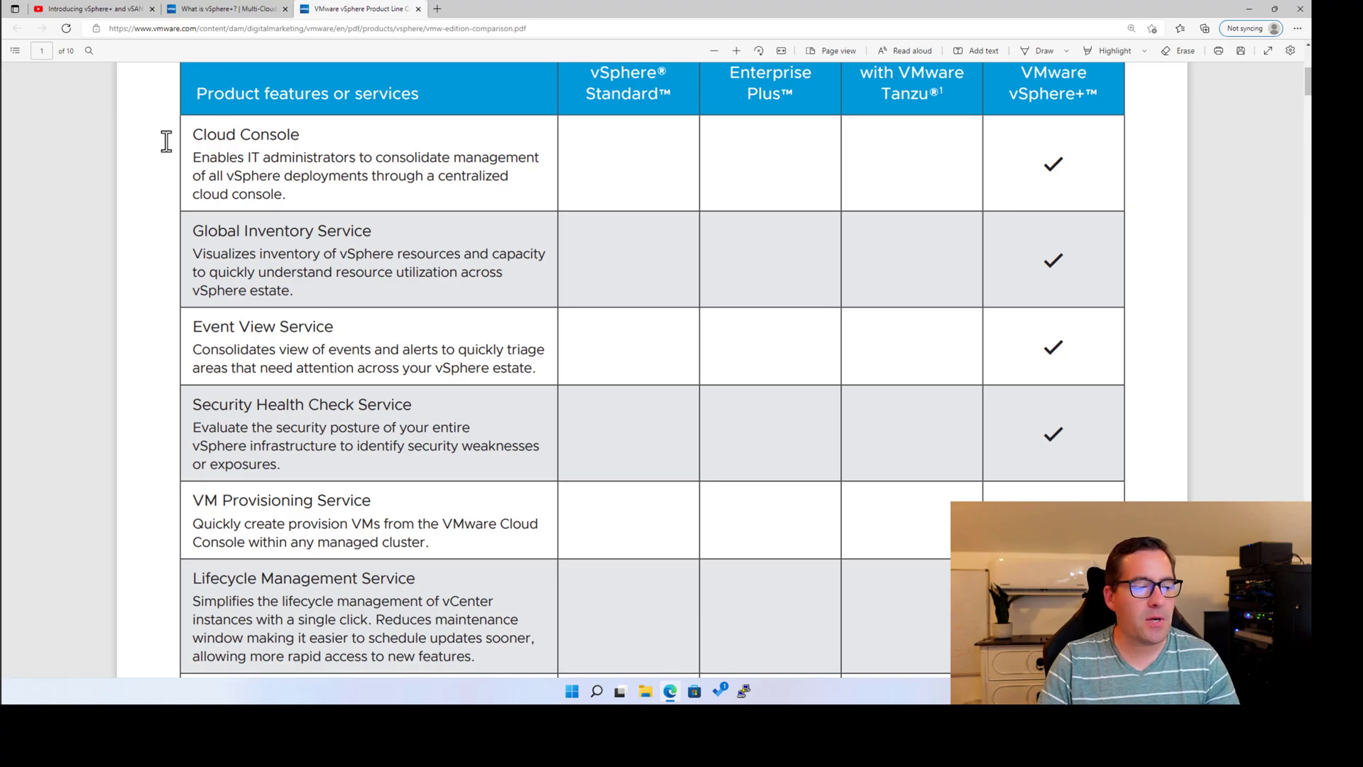
scroll("down", 3)
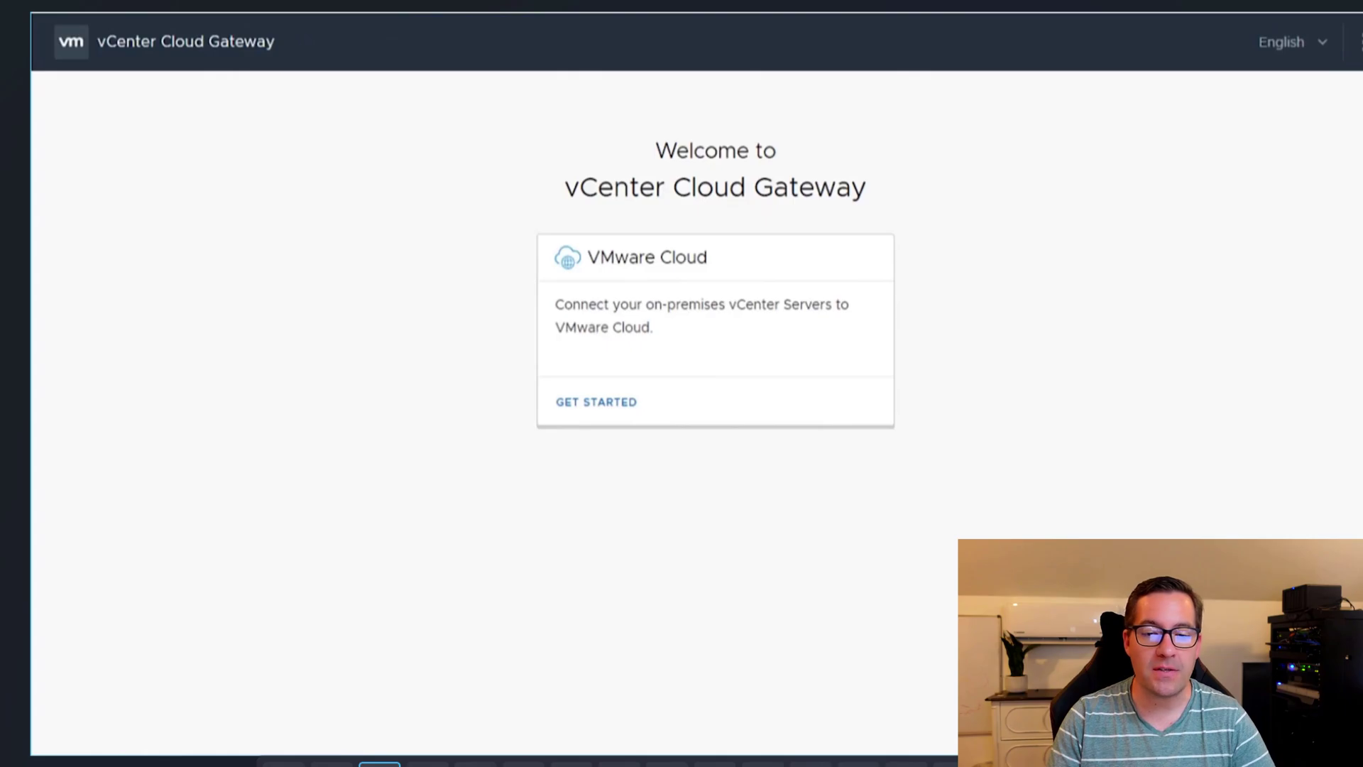
mouse_move(1343, 470)
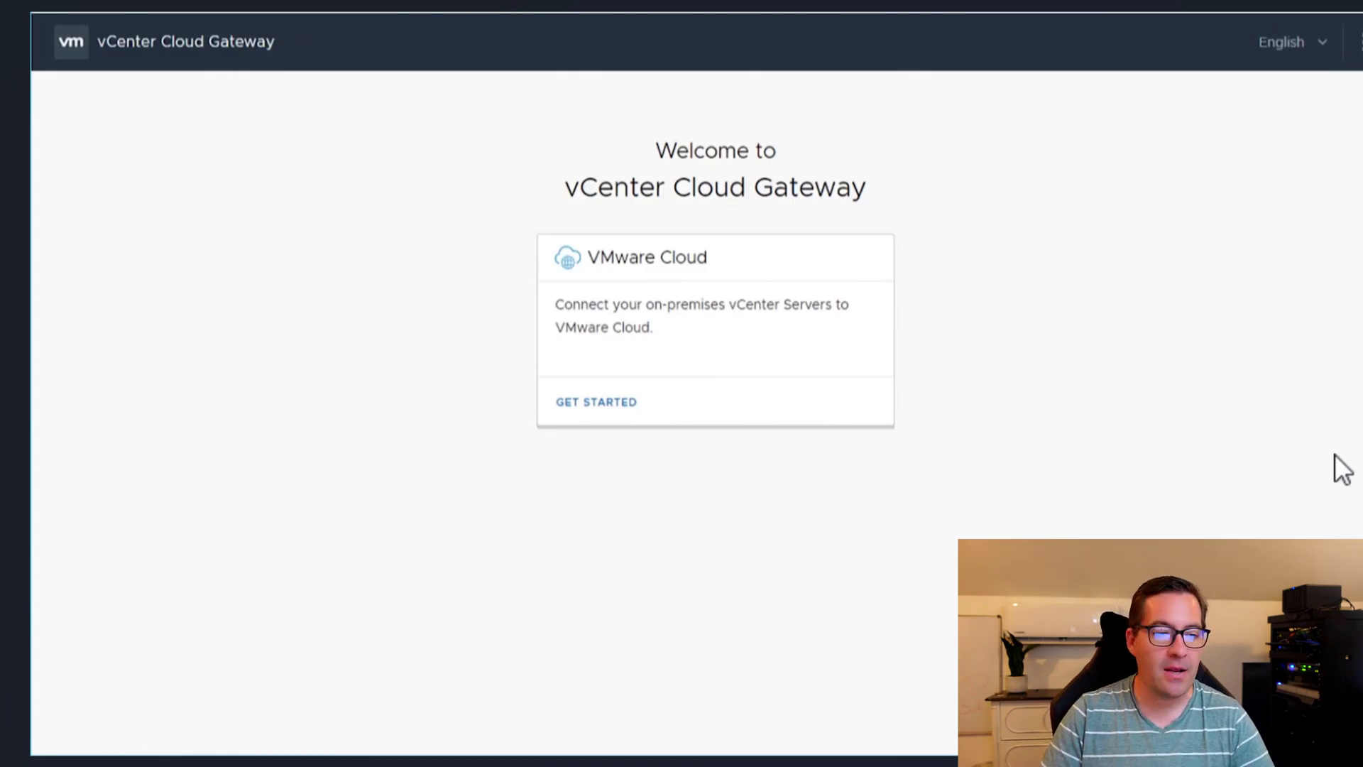
Start the VMware Cloud setup from the welcome page's GET STARTED card
left_click(595, 401)
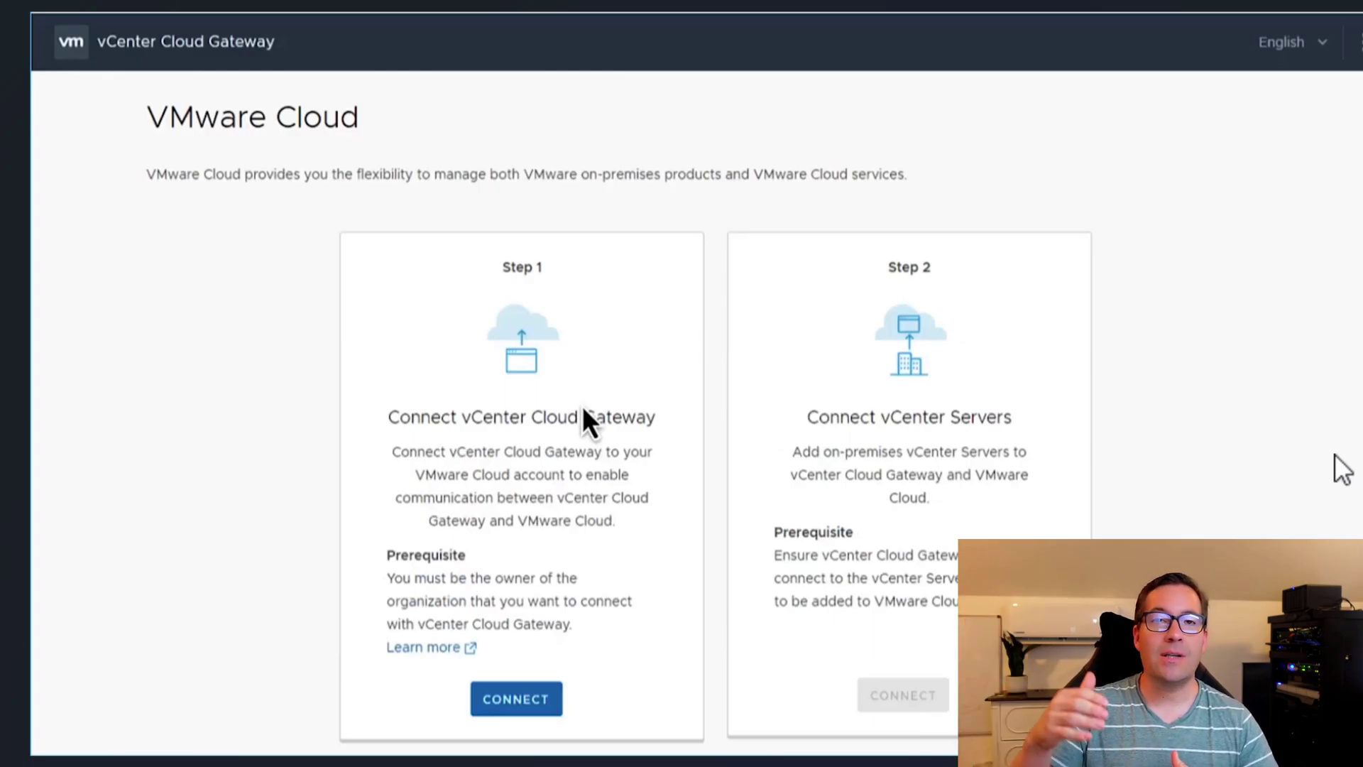
Connect the vCenter Cloud Gateway under Step 1 to obtain the one-time registration code
left_click(515, 699)
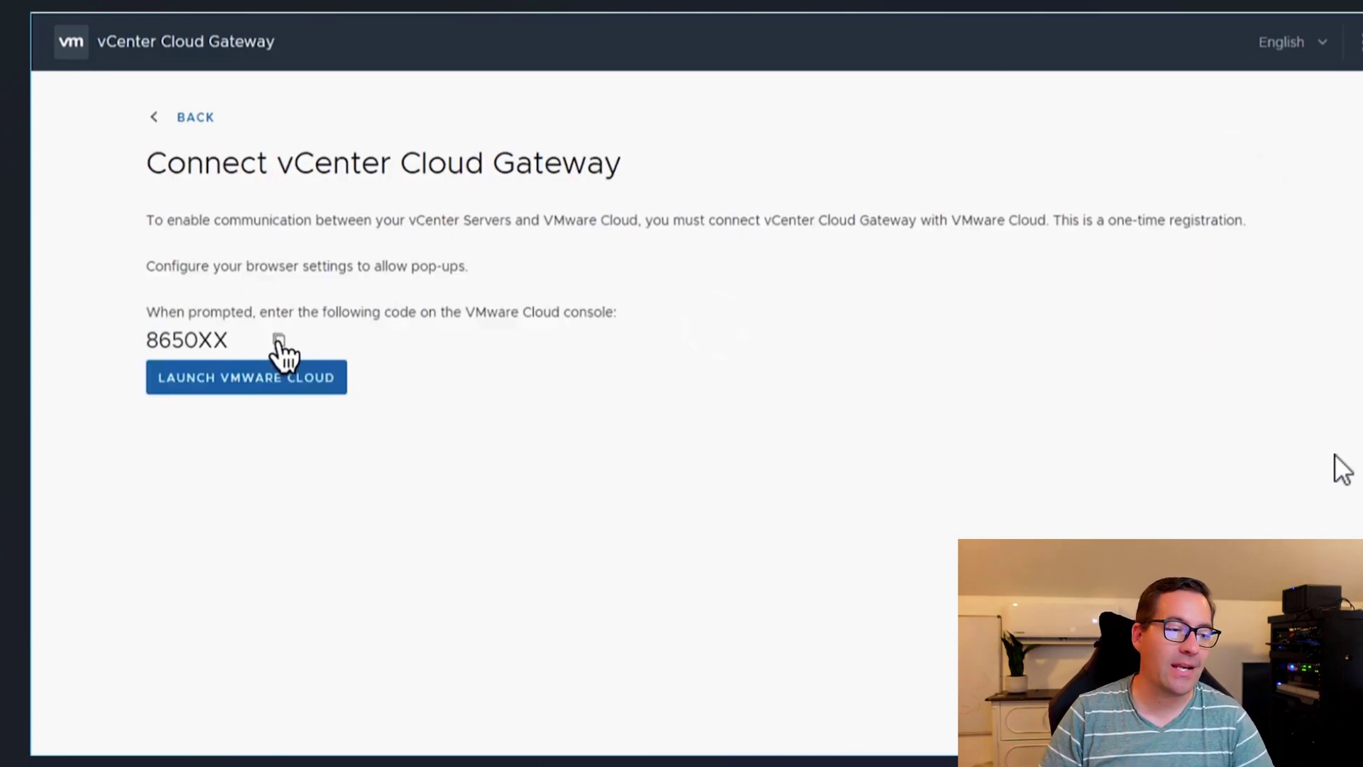
left_click(245, 377)
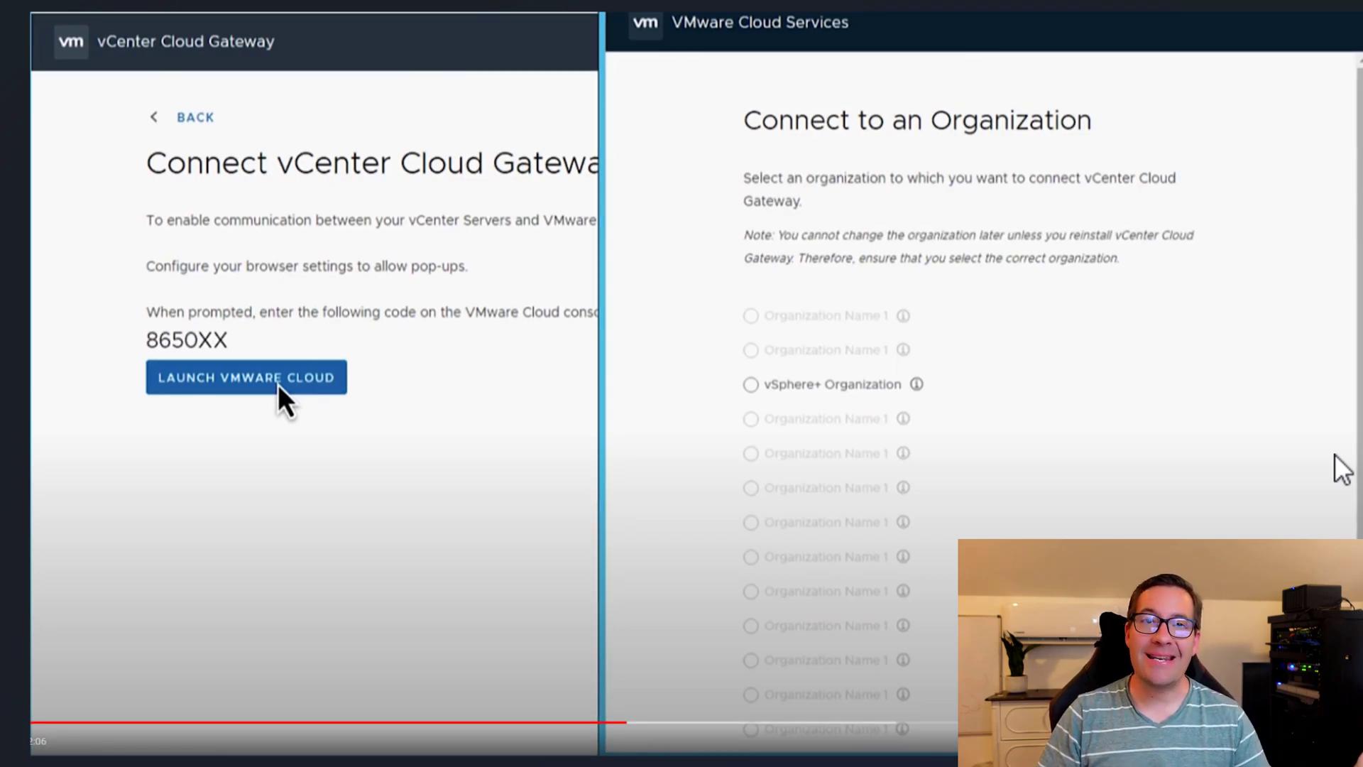
left_click(245, 377)
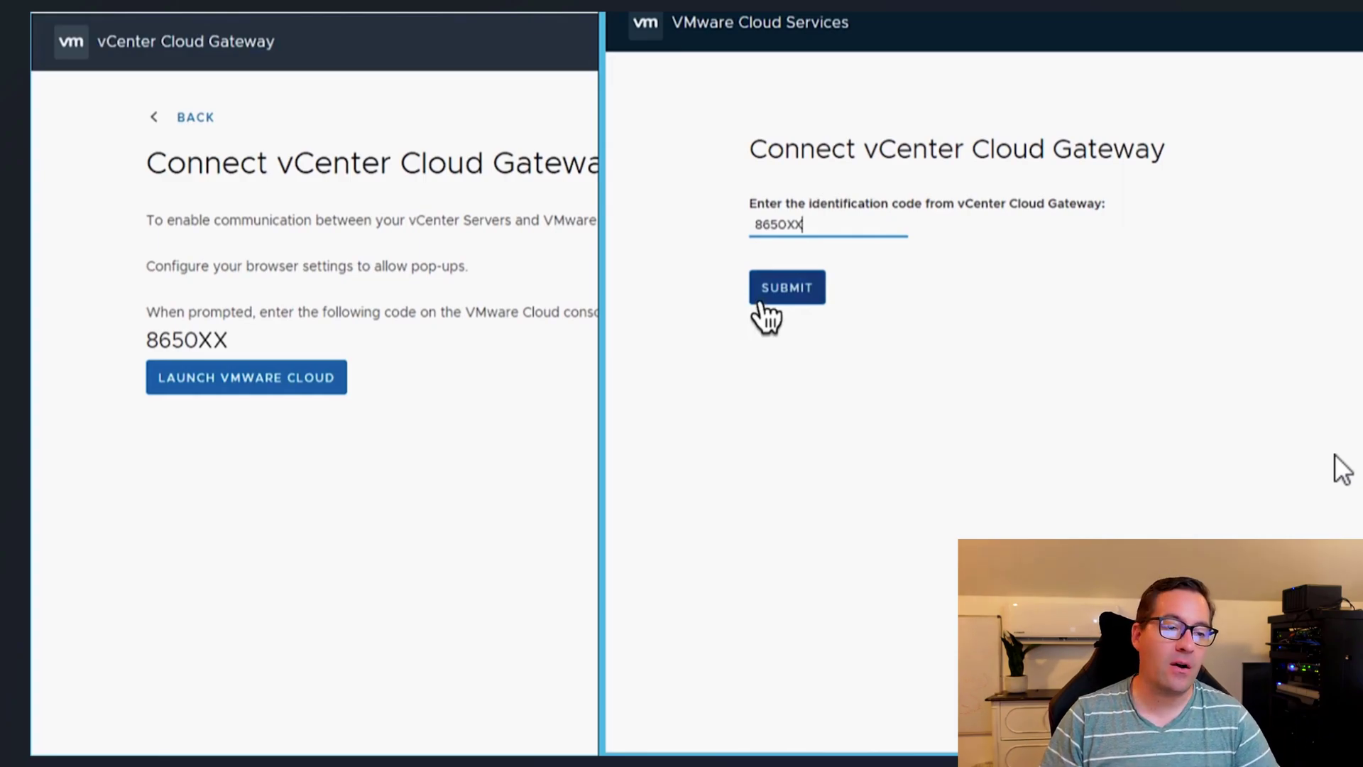
left_click(785, 286)
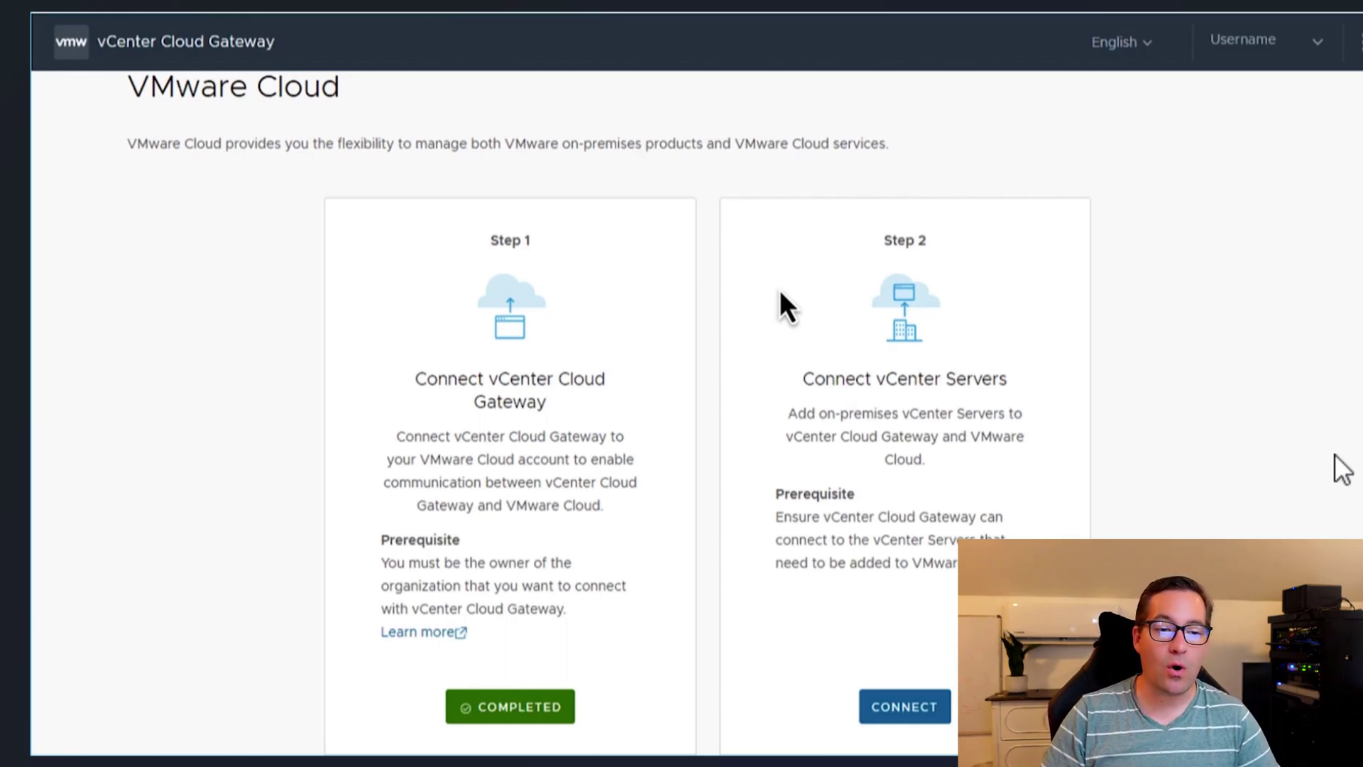
left_click(903, 706)
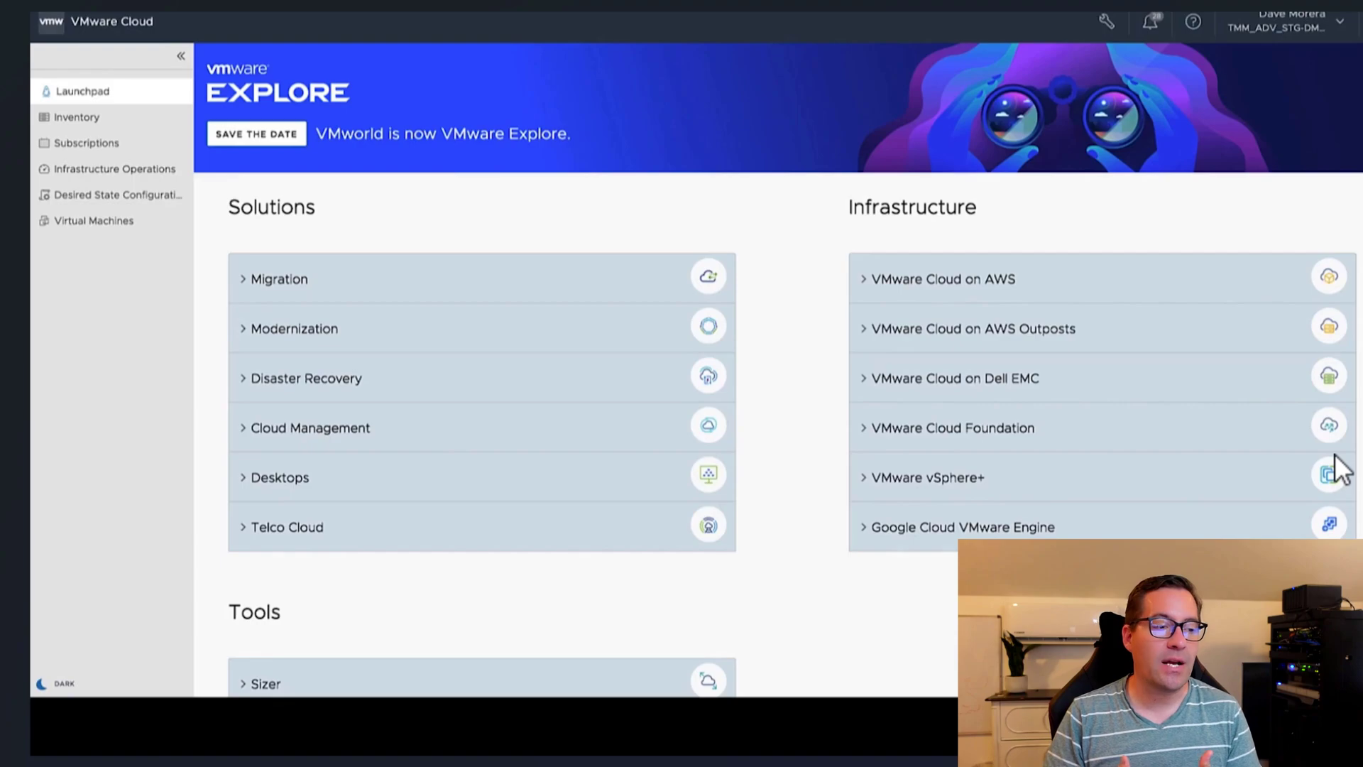
mouse_move(882, 659)
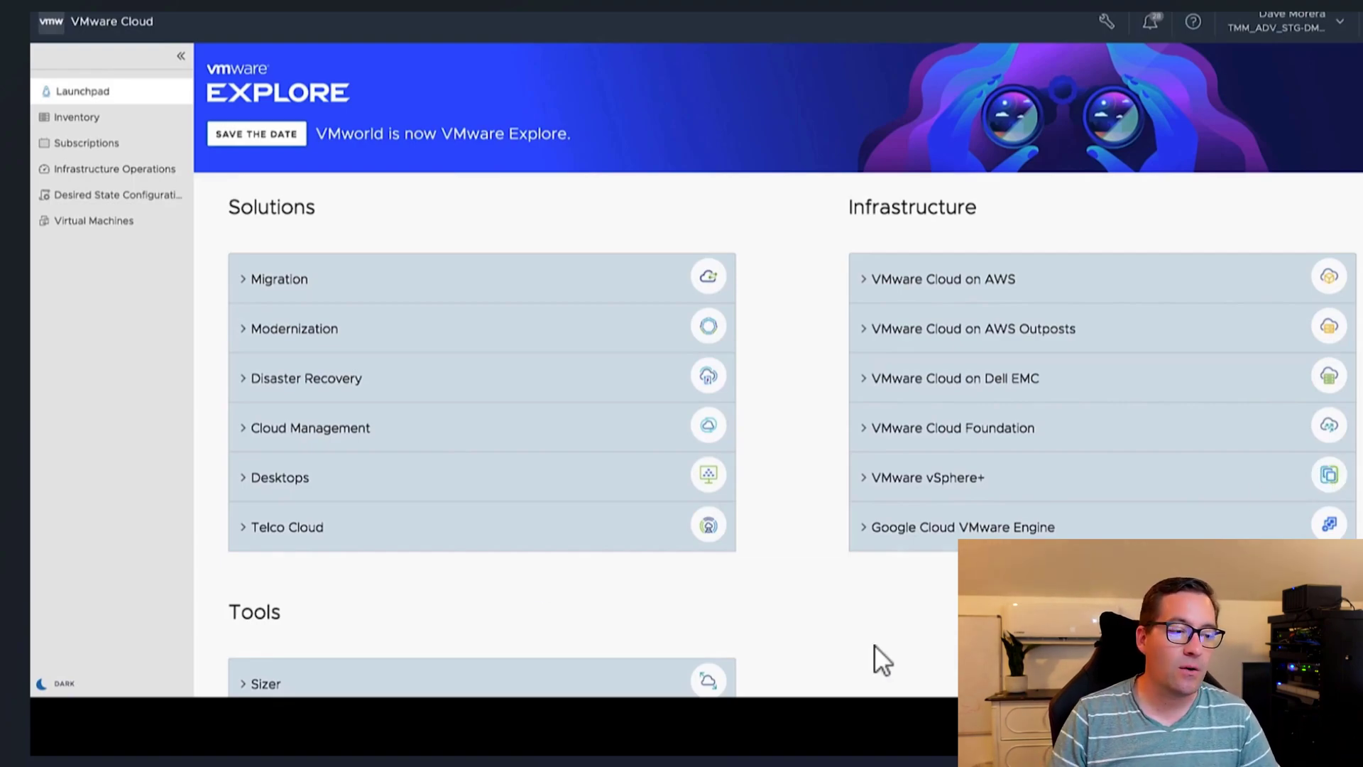
mouse_move(265, 398)
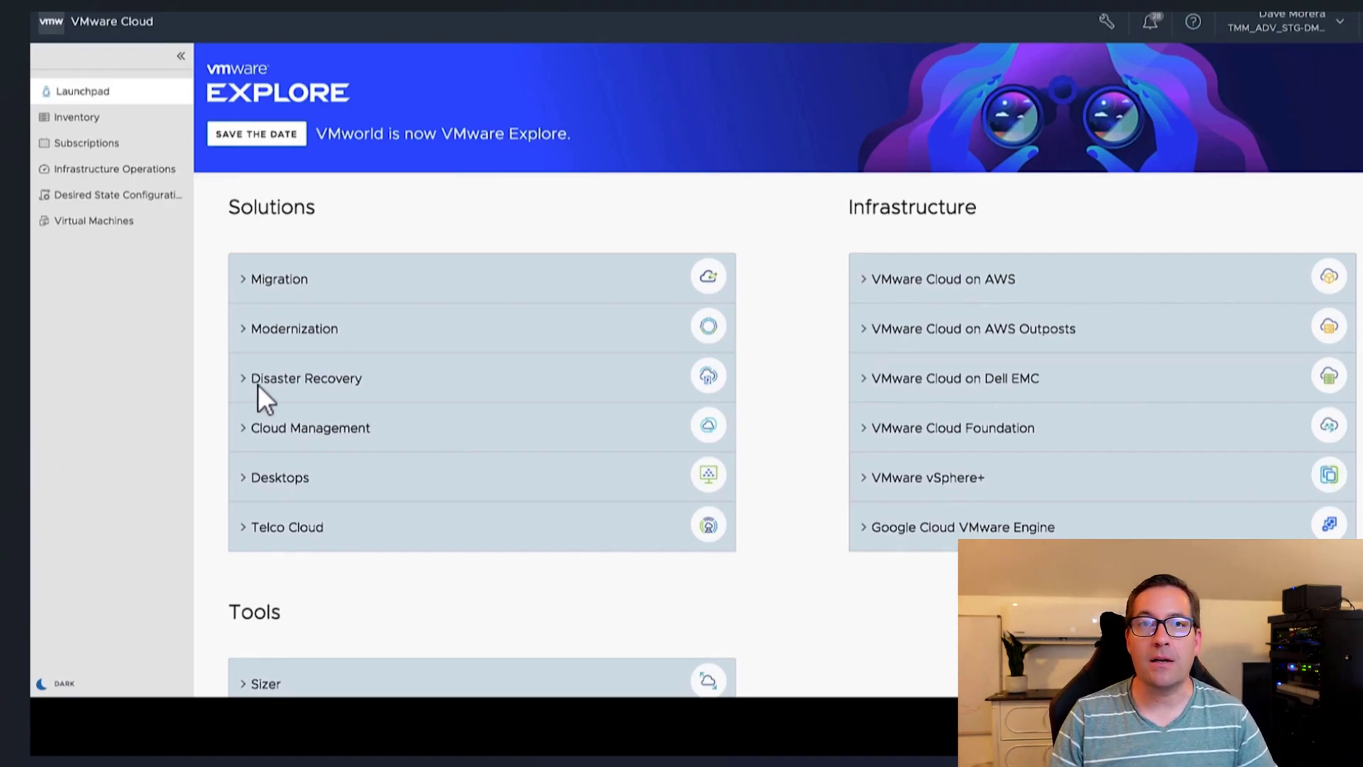
mouse_move(1004, 234)
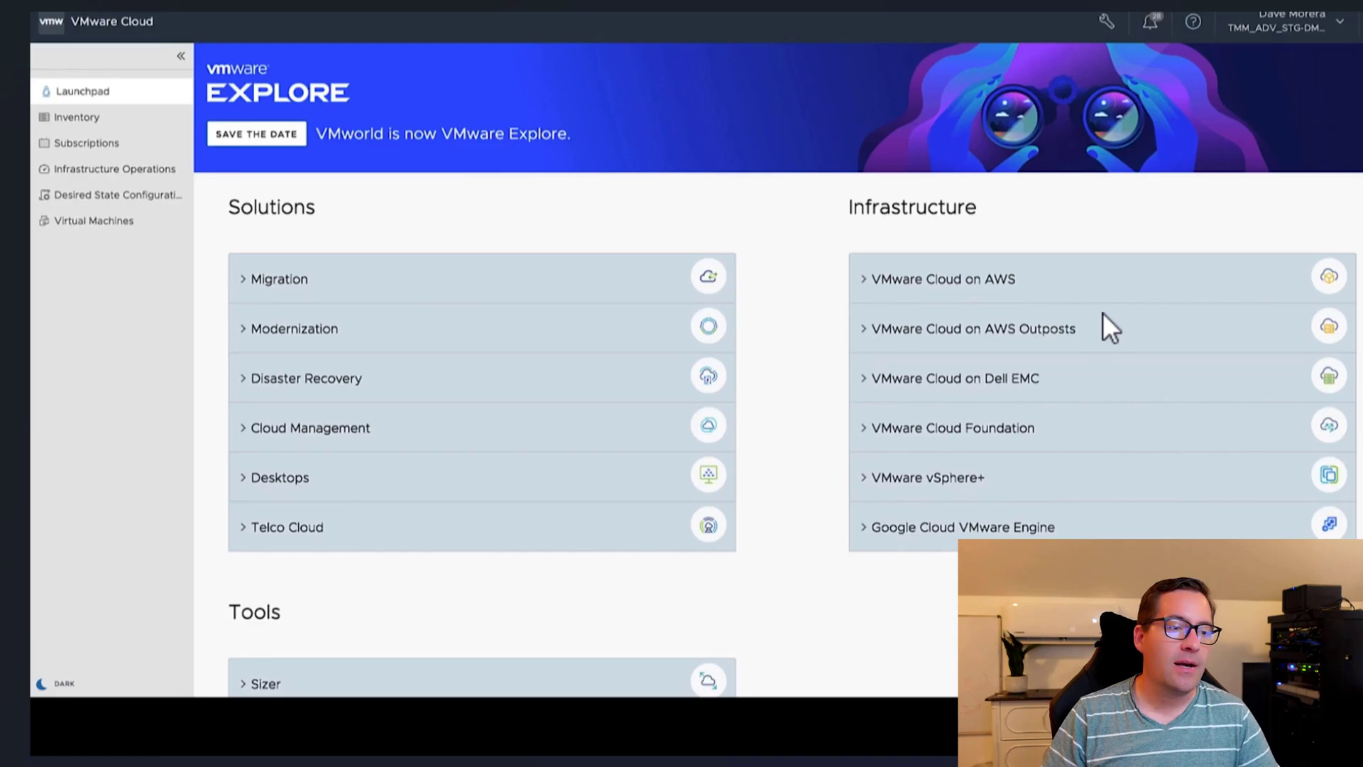
Go to Inventory to list the connected on-premises vCenter Servers in READY state
left_click(77, 117)
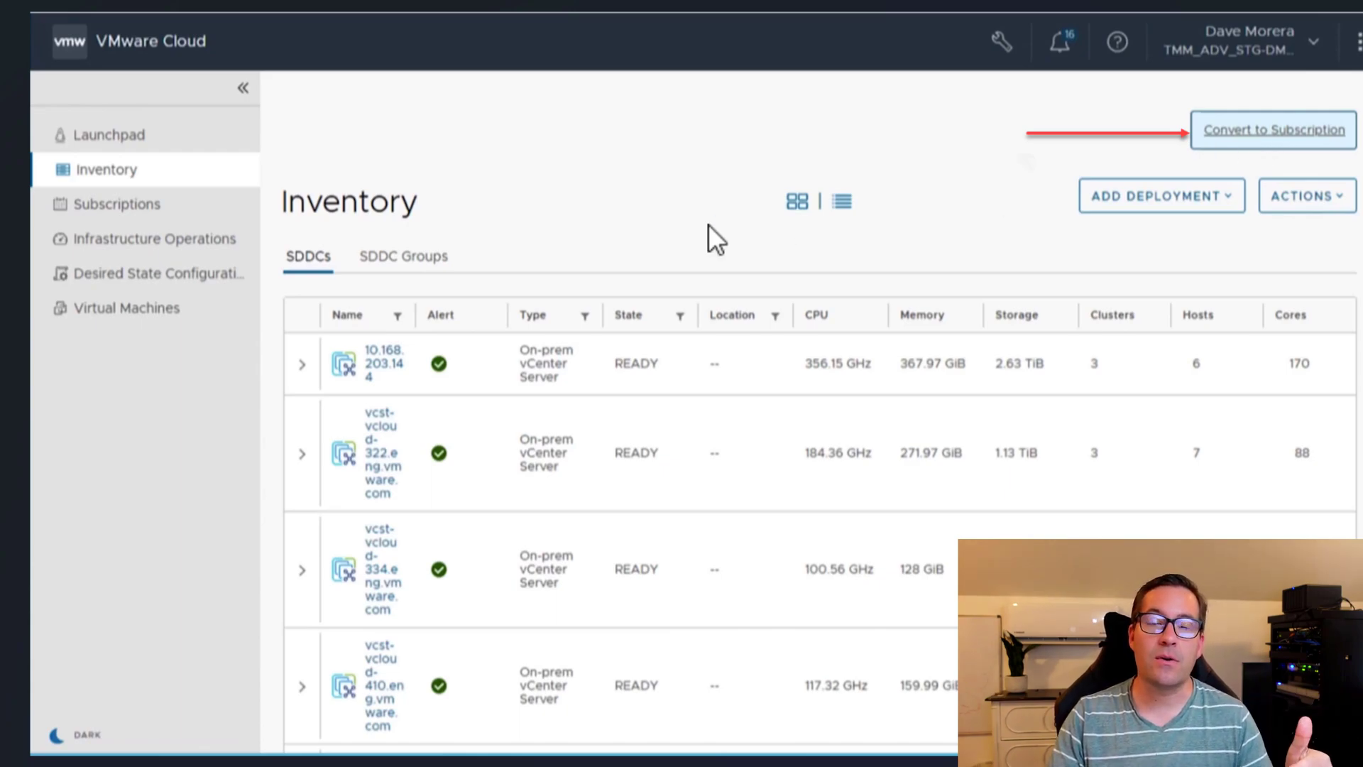
mouse_move(892, 535)
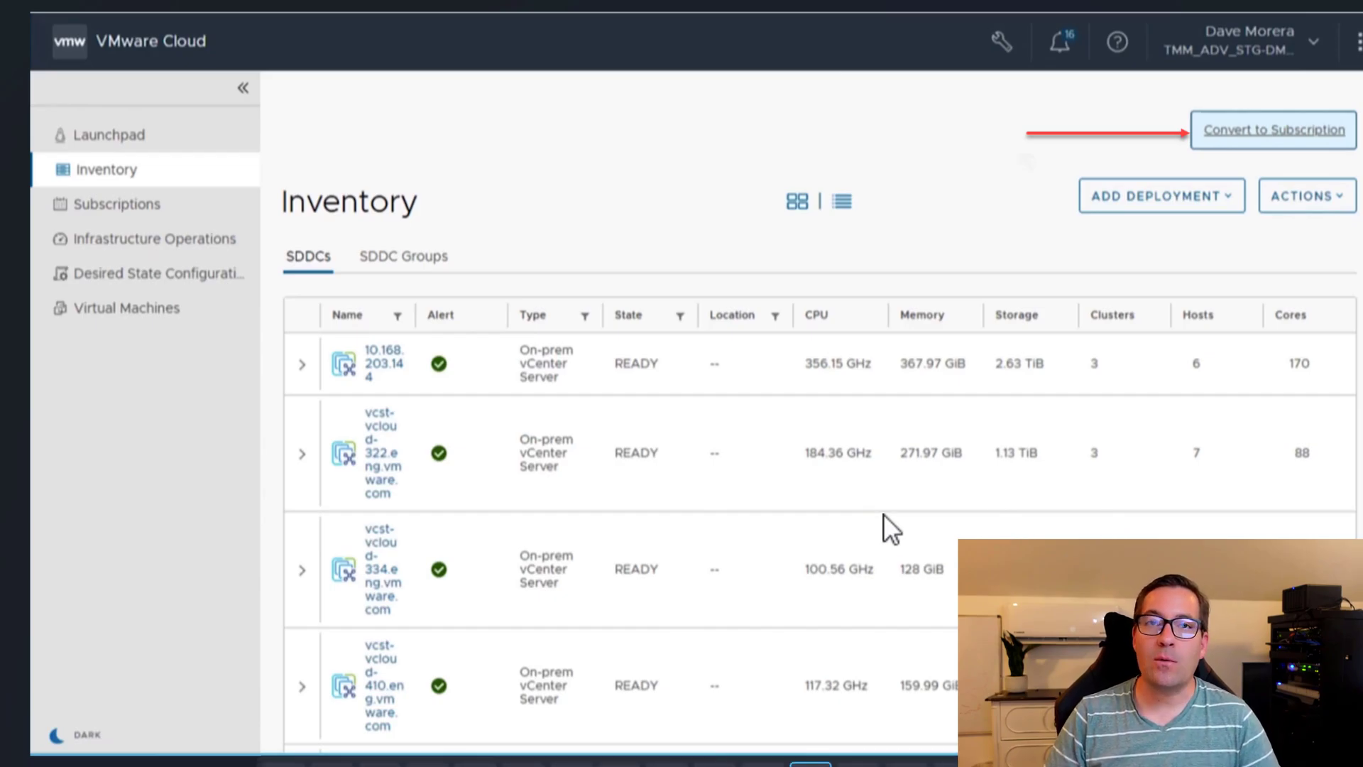
Show the Infrastructure Operations overview with 16 errors, 70 info events and top security issues
left_click(155, 239)
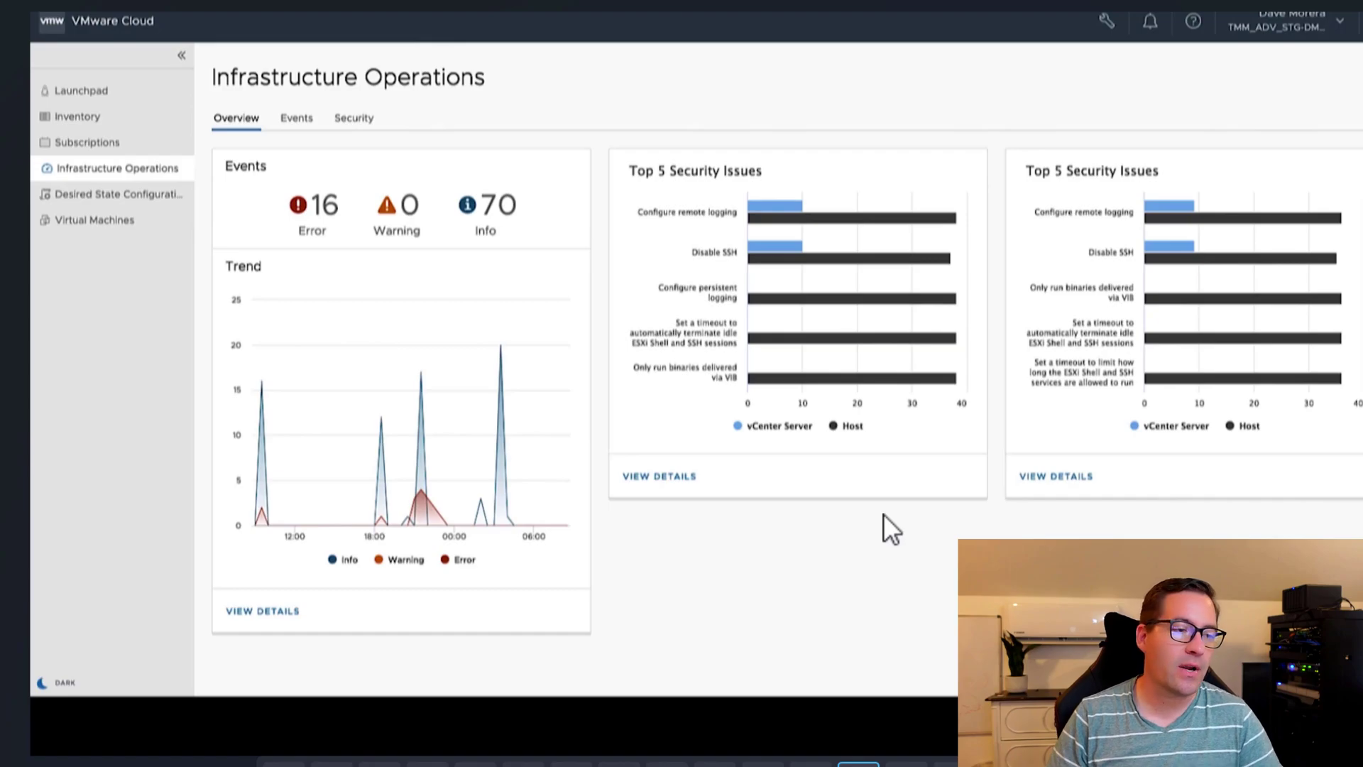
Review the detailed infrastructure Events list and clear its filters
left_click(295, 118)
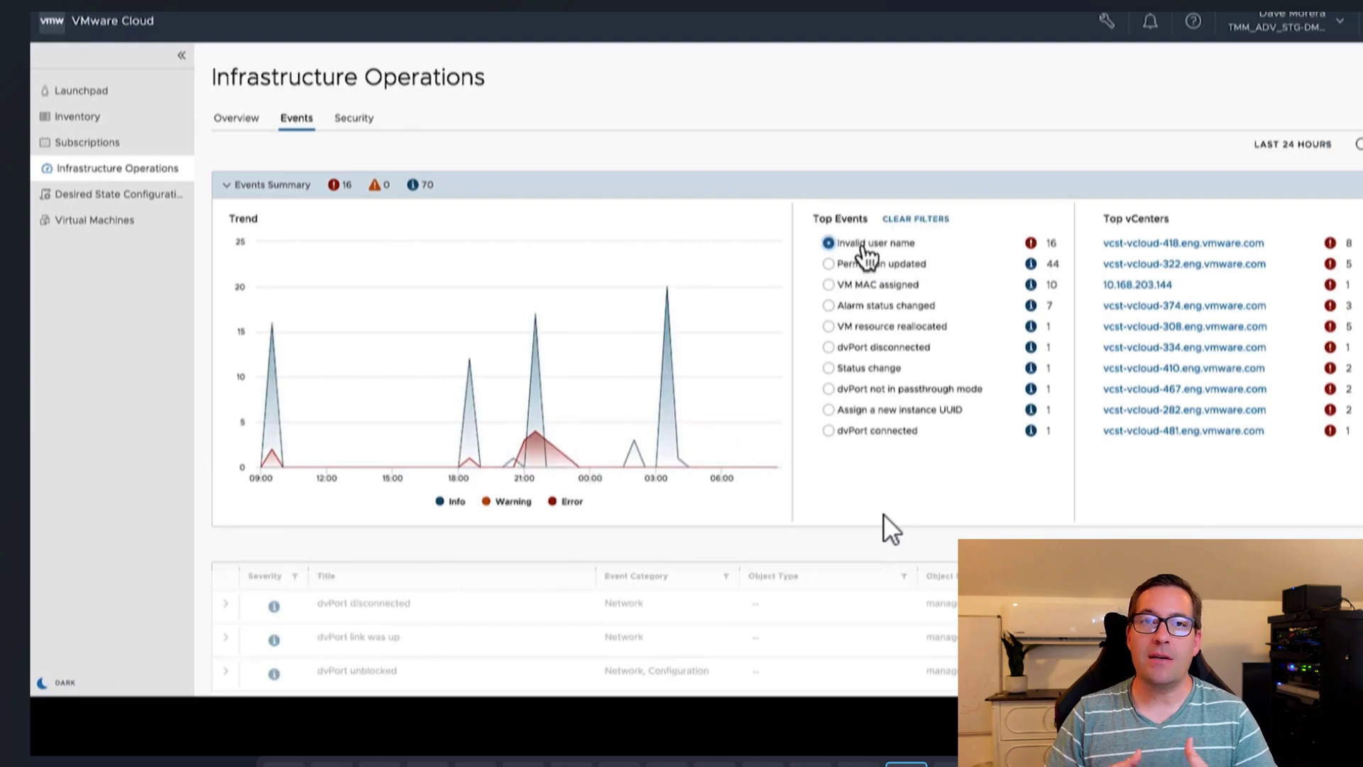
mouse_move(896, 289)
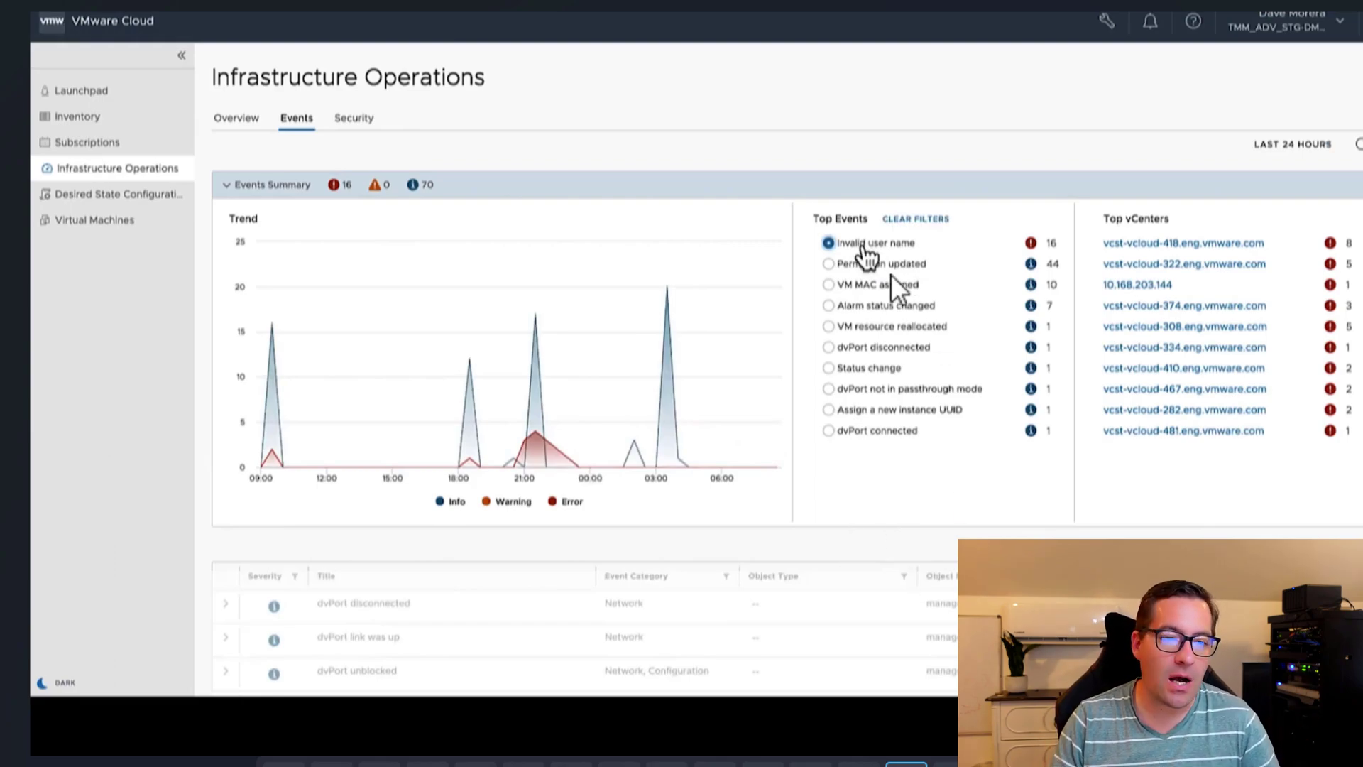
mouse_move(1039, 279)
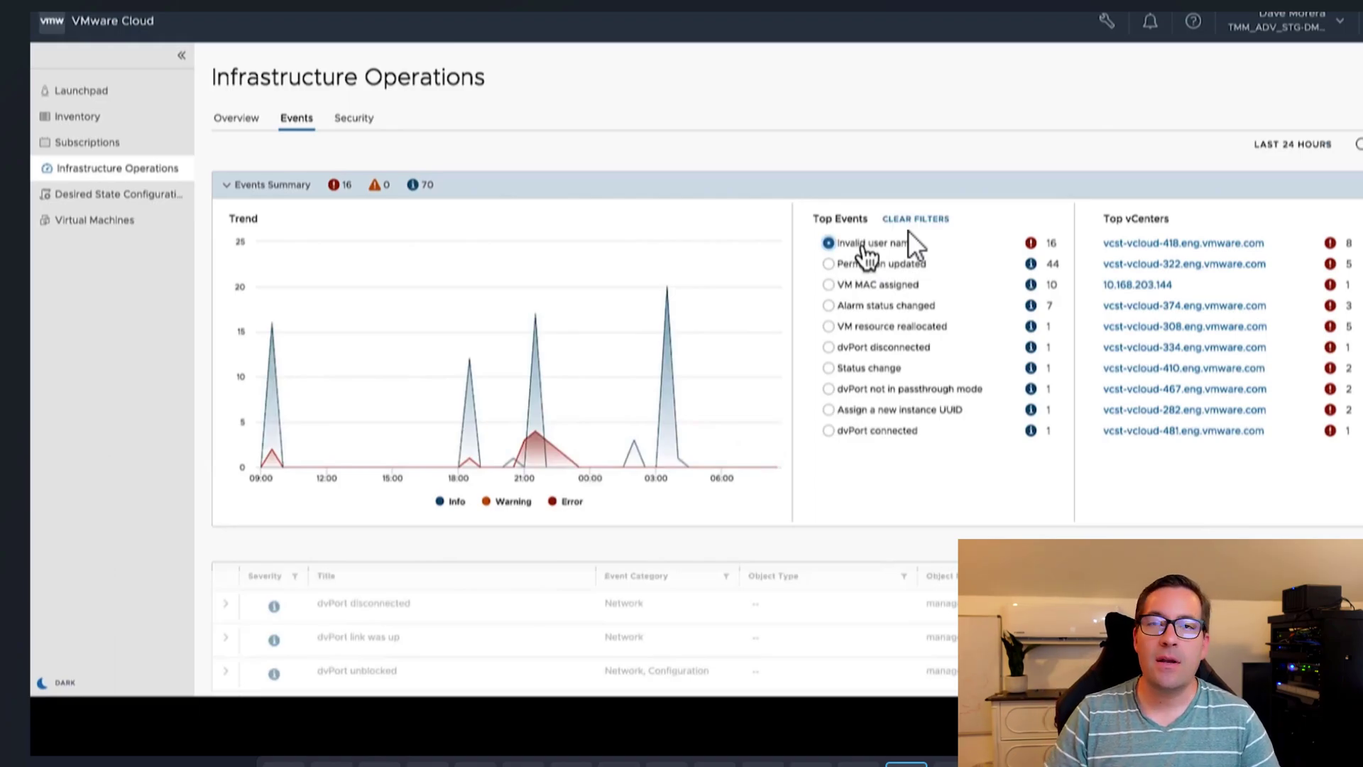
left_click(1183, 264)
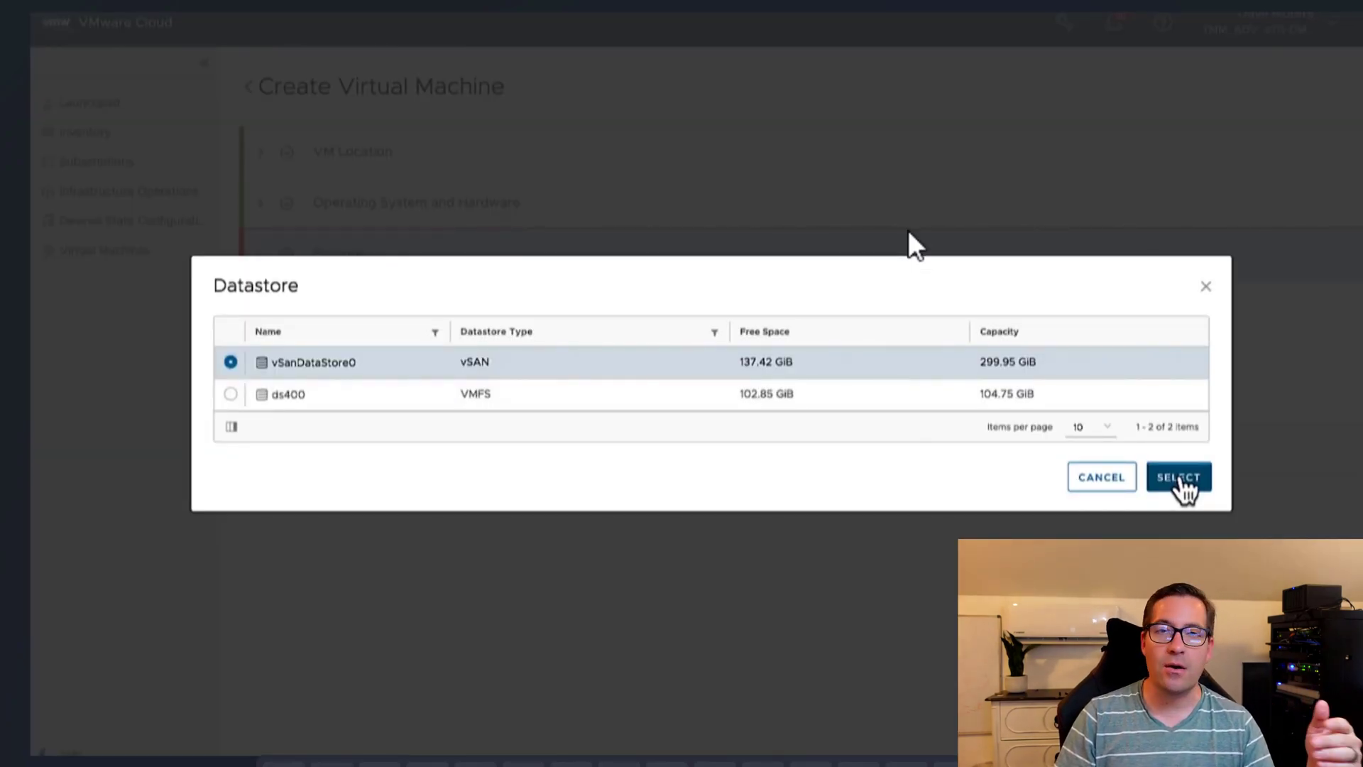
Confirm vSanDataStore0 as the new virtual machine's datastore
left_click(1179, 477)
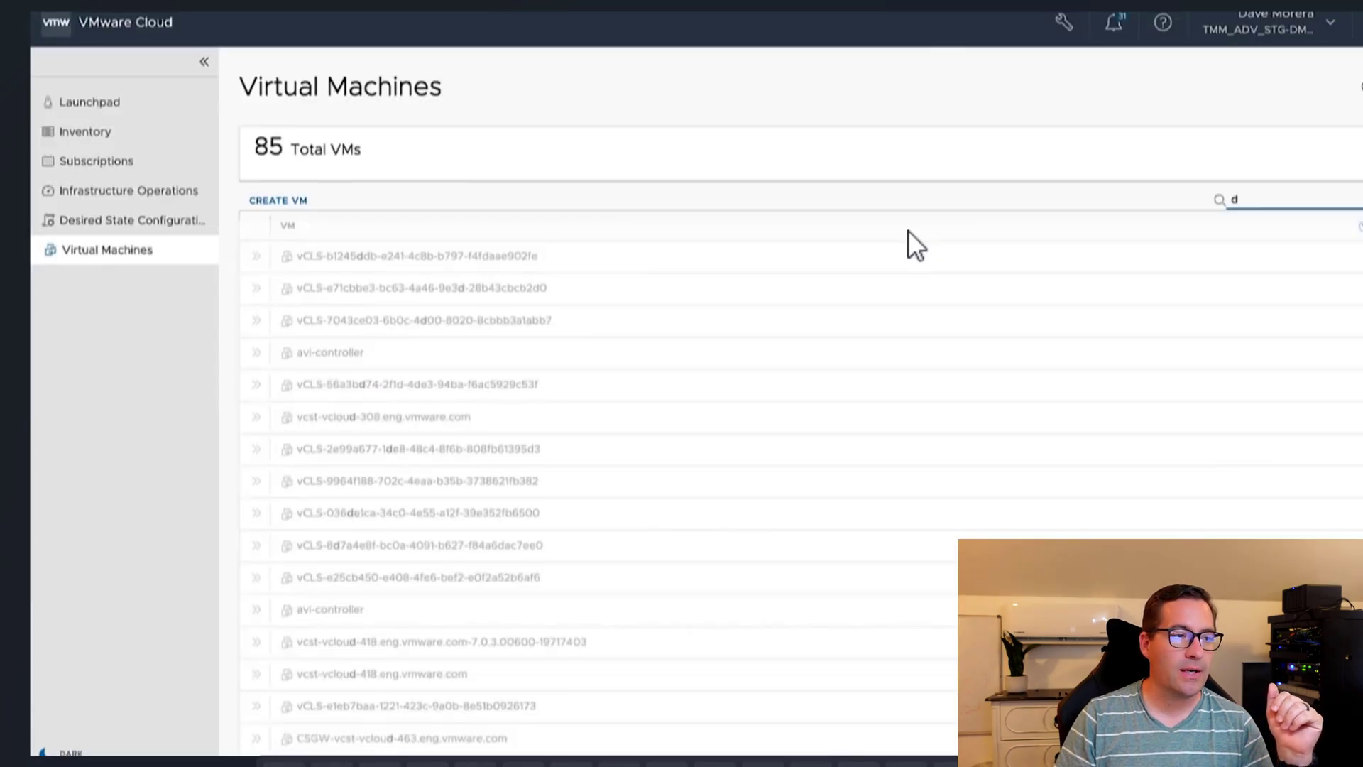